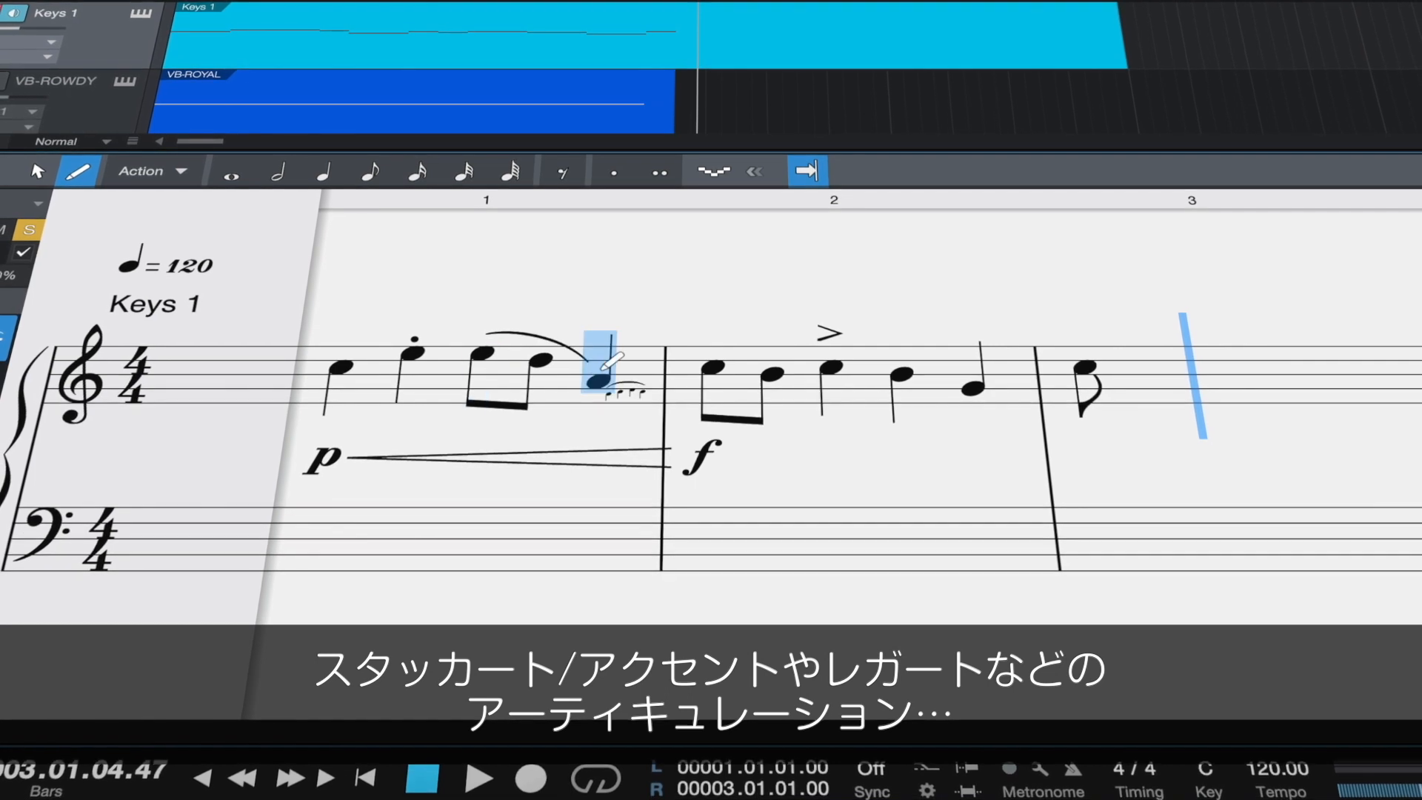
Step: Enter a note on the last beat of bar 1 with the Paint tool
click(39, 172)
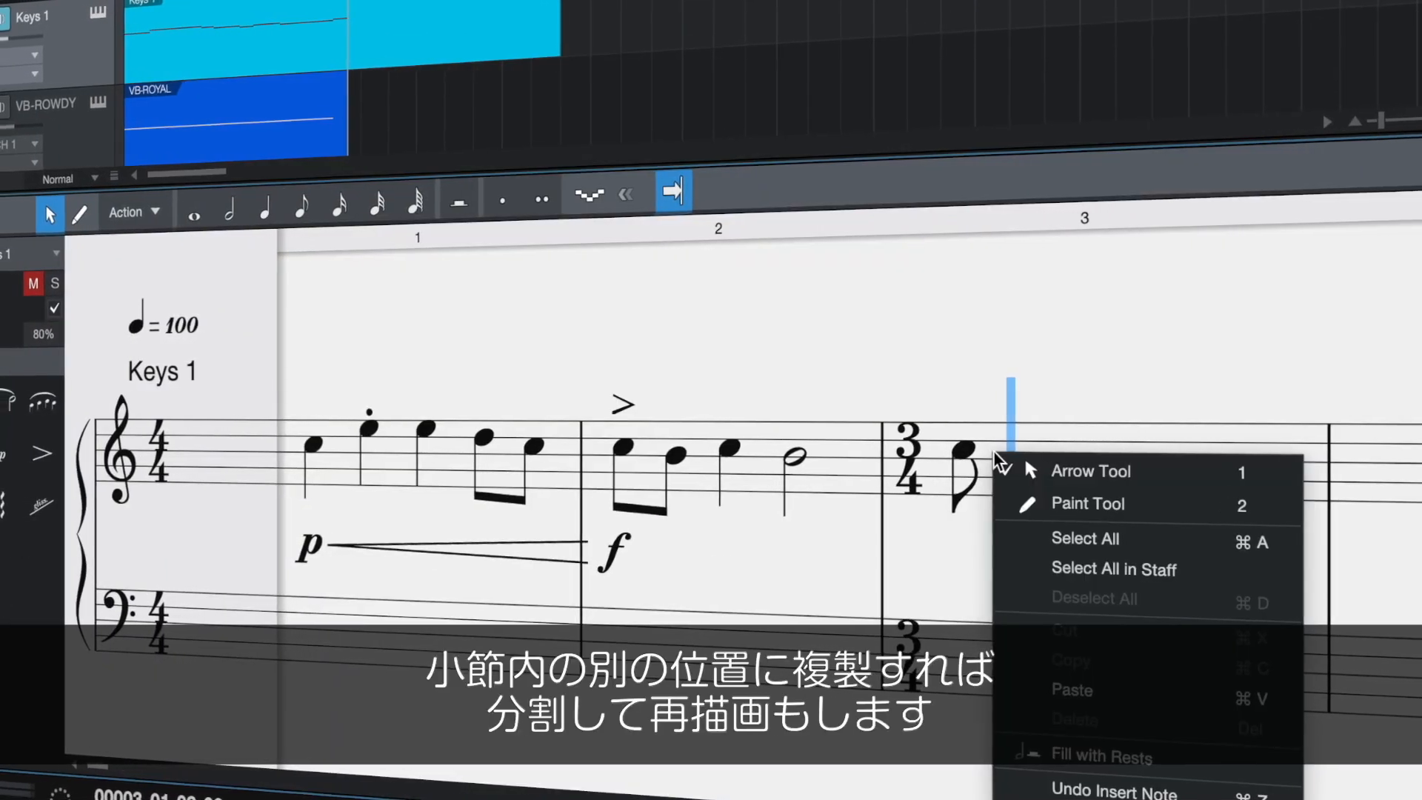
Step: Choose the right-click option to clear the score before setting D major
click(1071, 690)
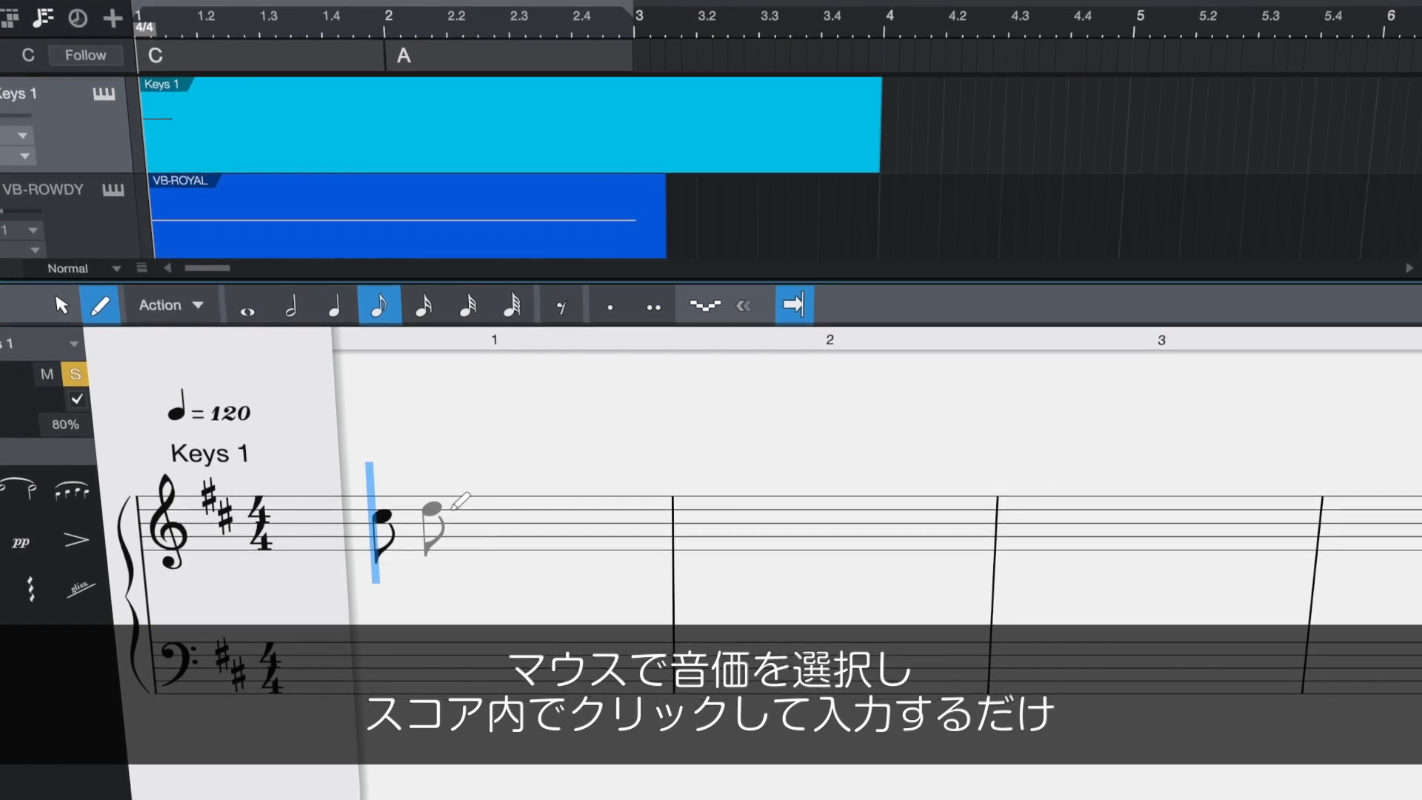
Step: Enter an eighth note at the start of bar 1 of the D major melody
click(422, 495)
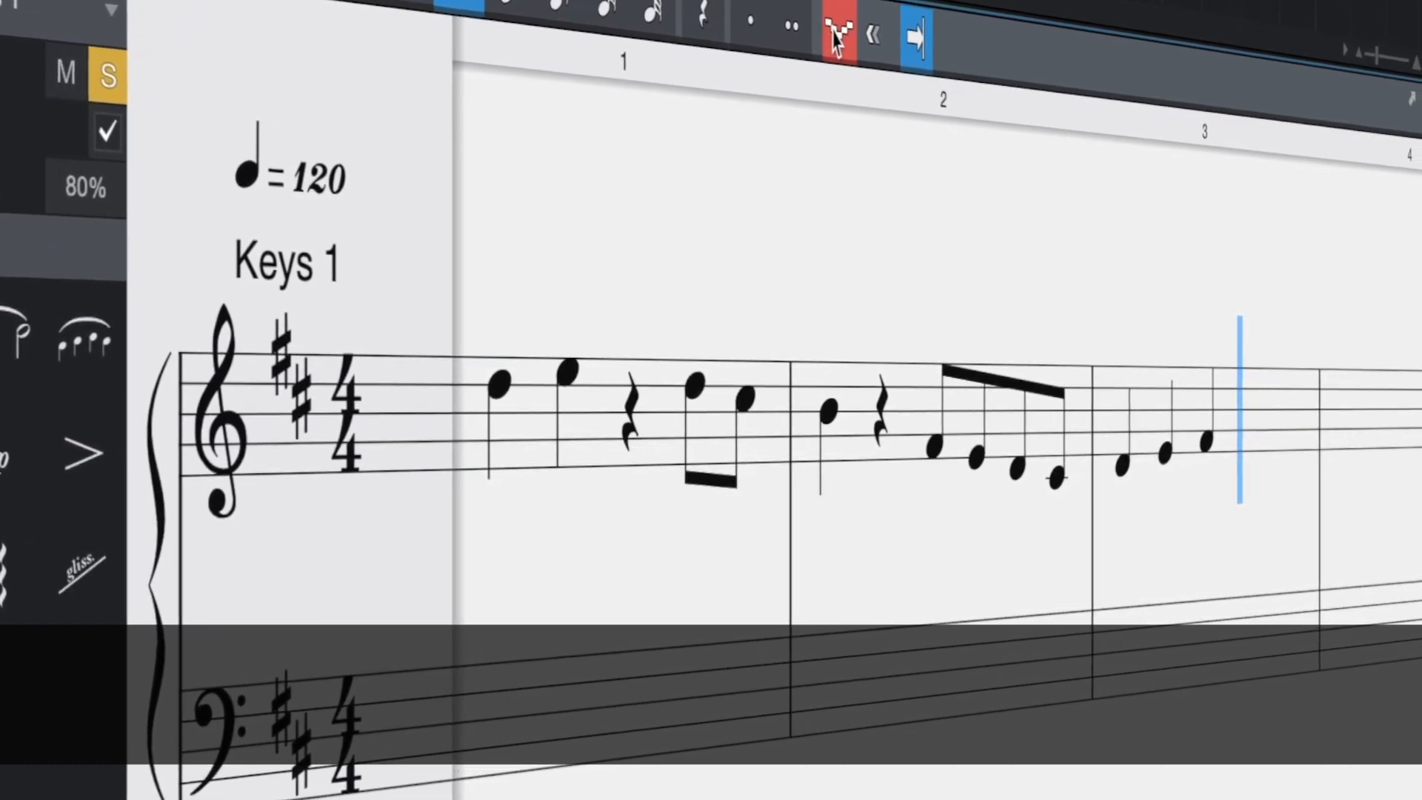
Step: Switch the bar 2 note down to the bass staff via Switch Staff
right_click(693, 457)
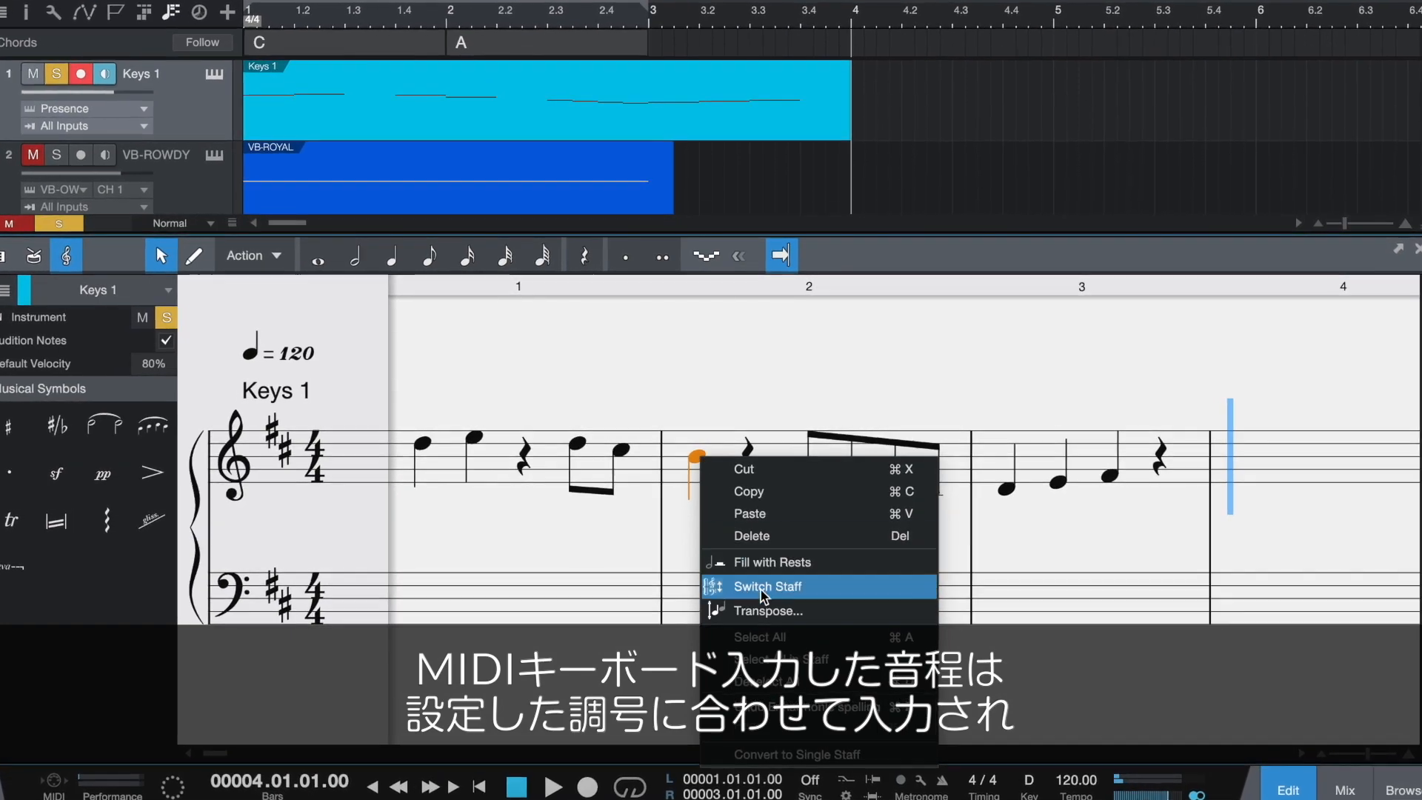
click(768, 587)
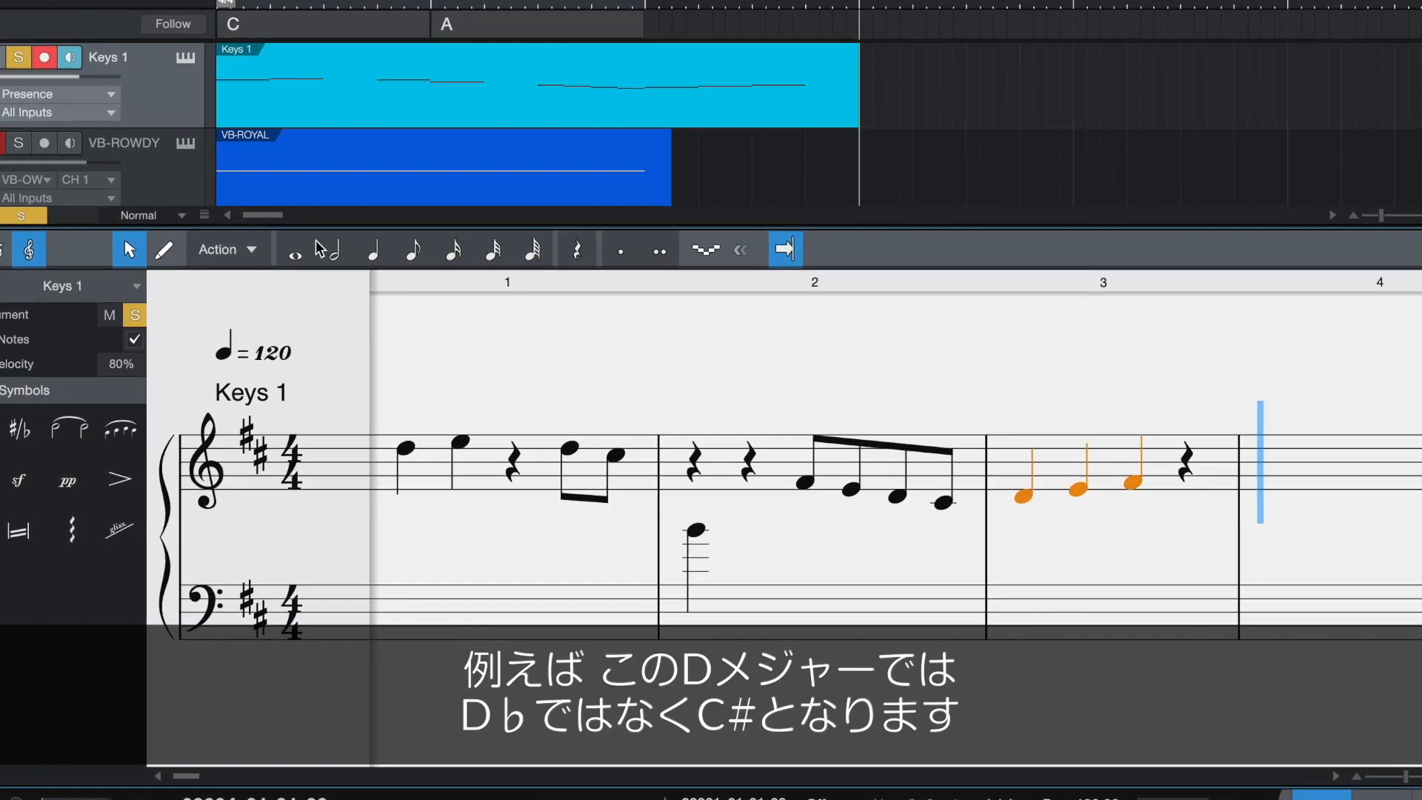
Step: Make the three selected notes a custom triplet, then bring up Send to Notion
click(220, 248)
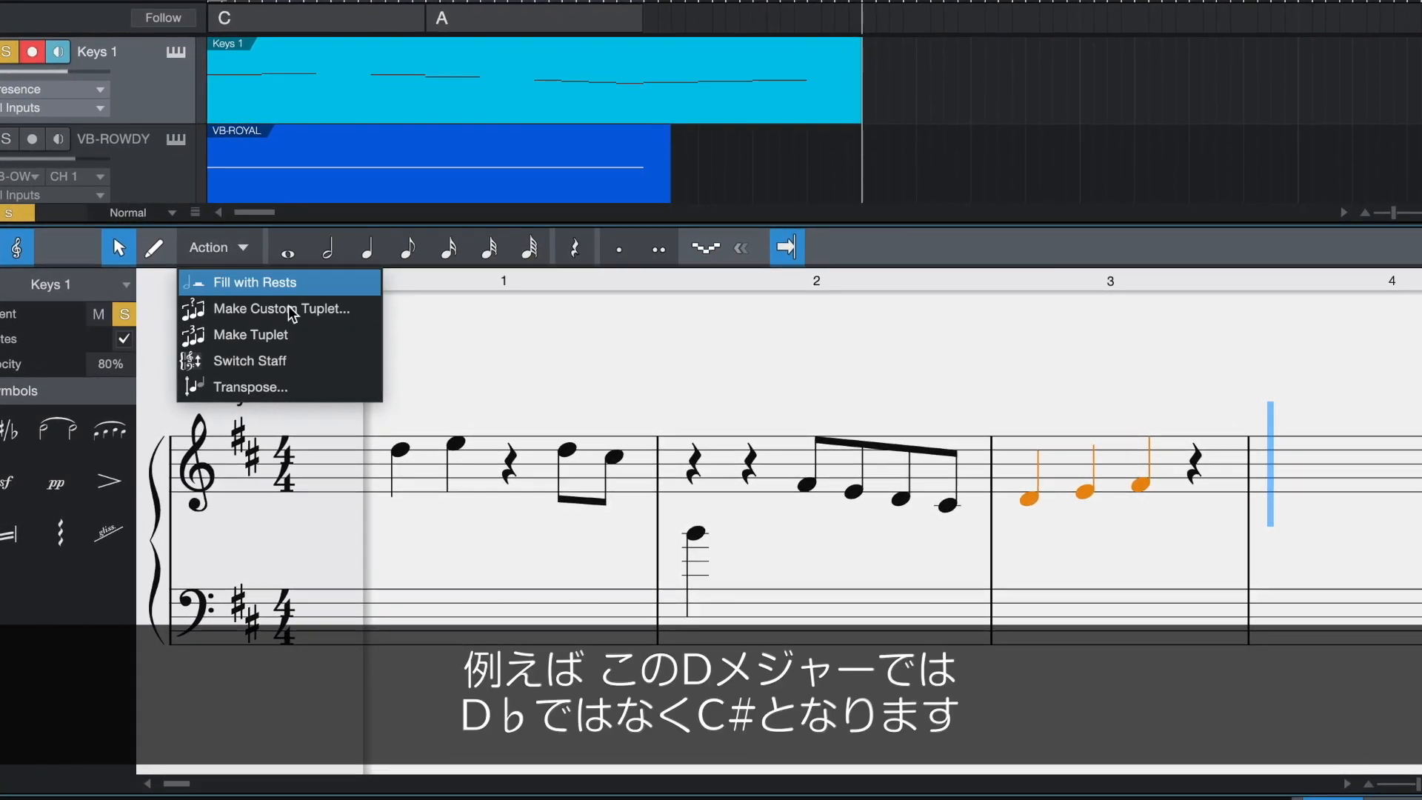
click(254, 335)
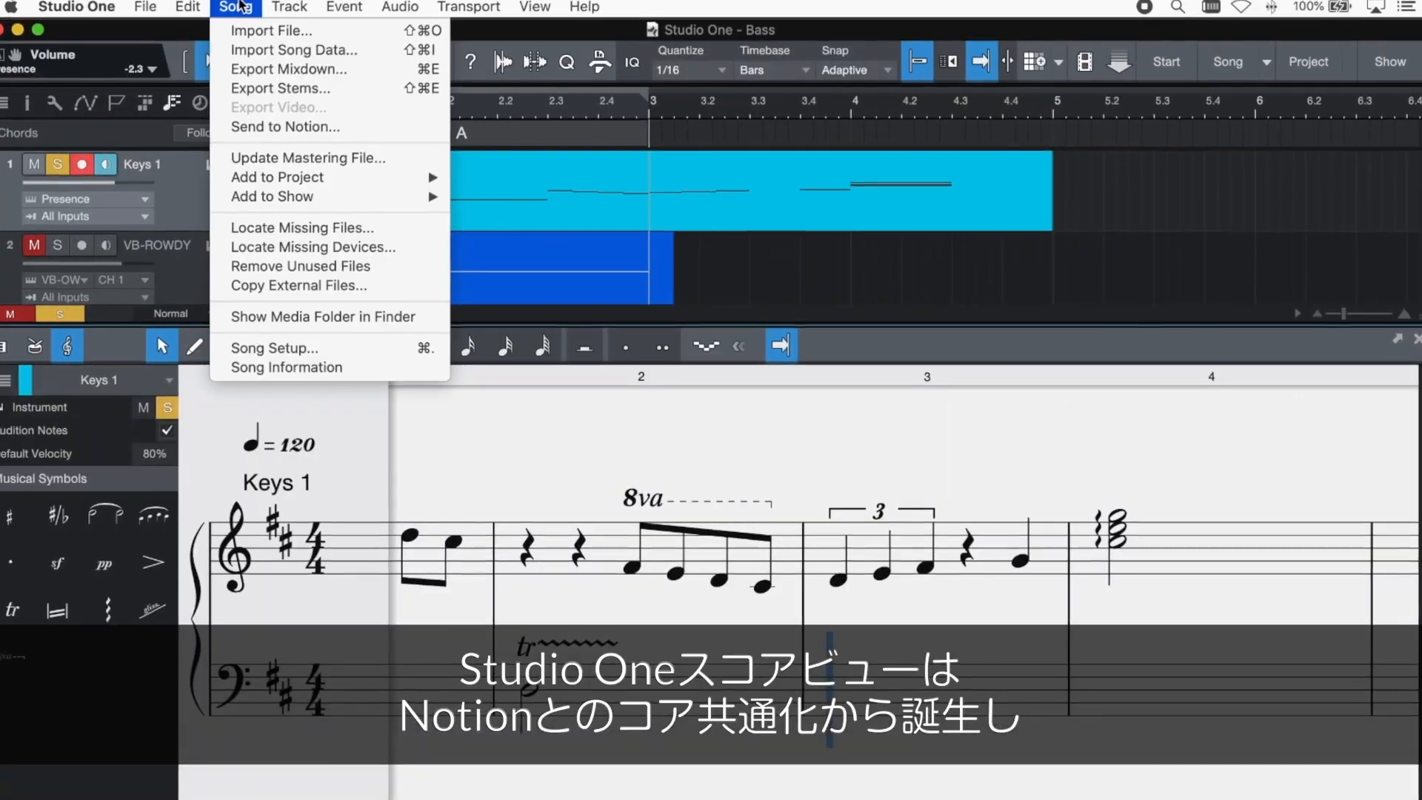
click(284, 126)
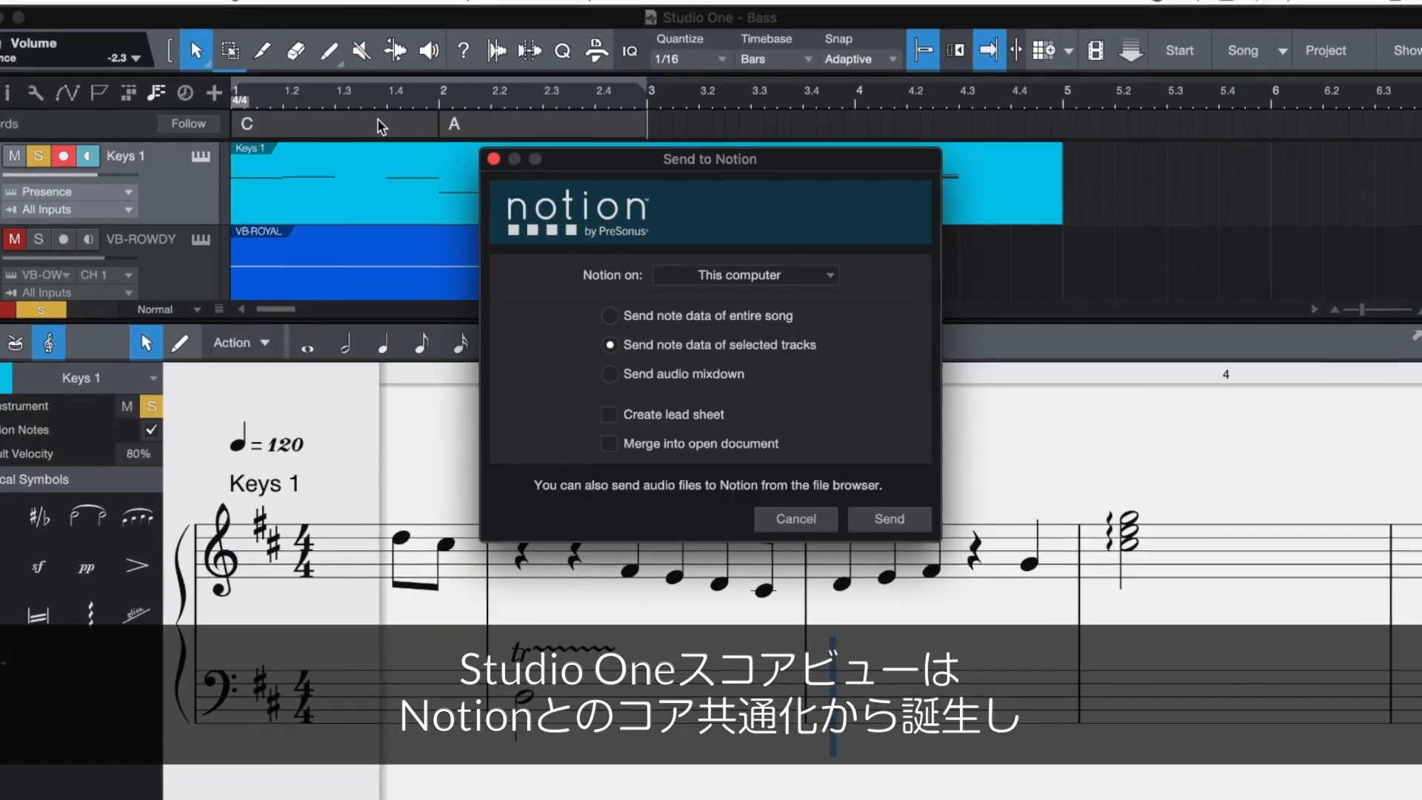